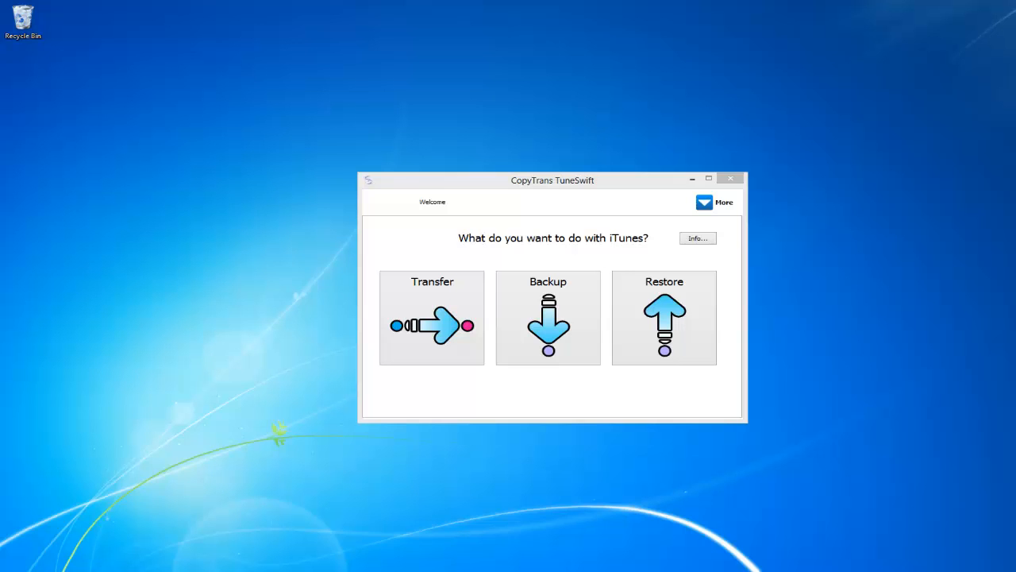
Step: Relaunch TuneSwift from the desktop and choose to transfer the iTunes library to a Windows PC
click(730, 178)
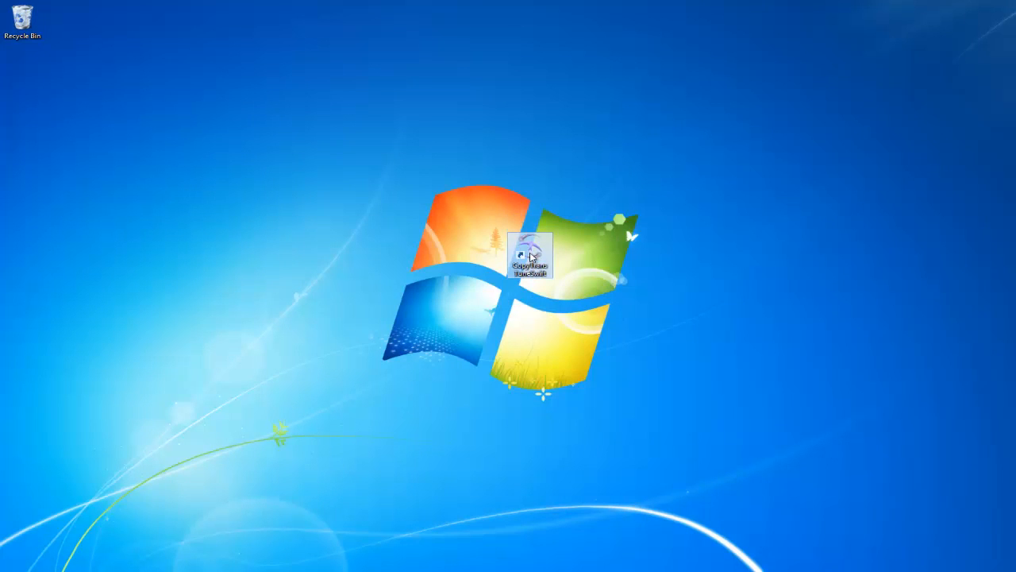
double_click(528, 255)
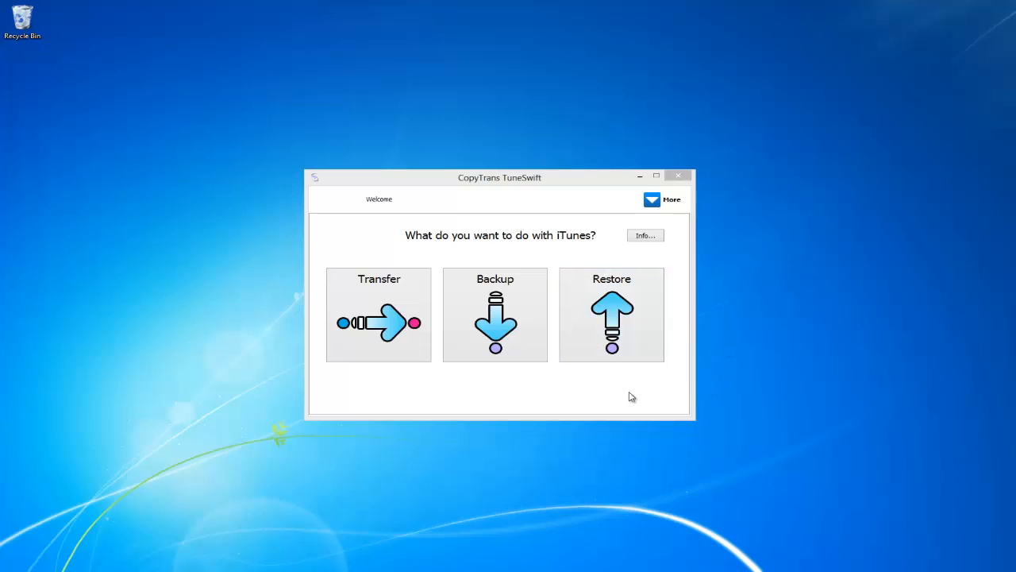
click(378, 314)
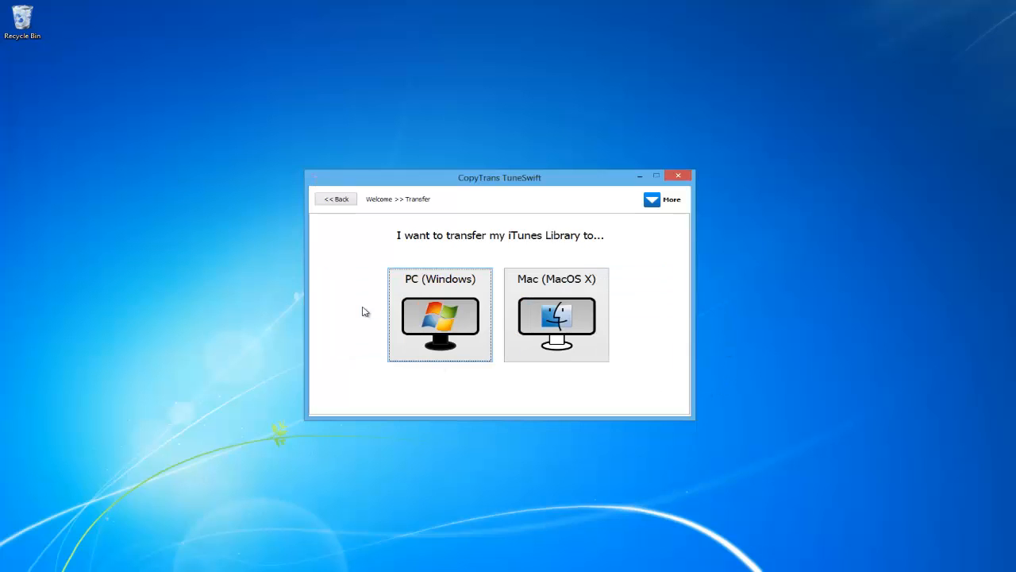
mouse_move(457, 308)
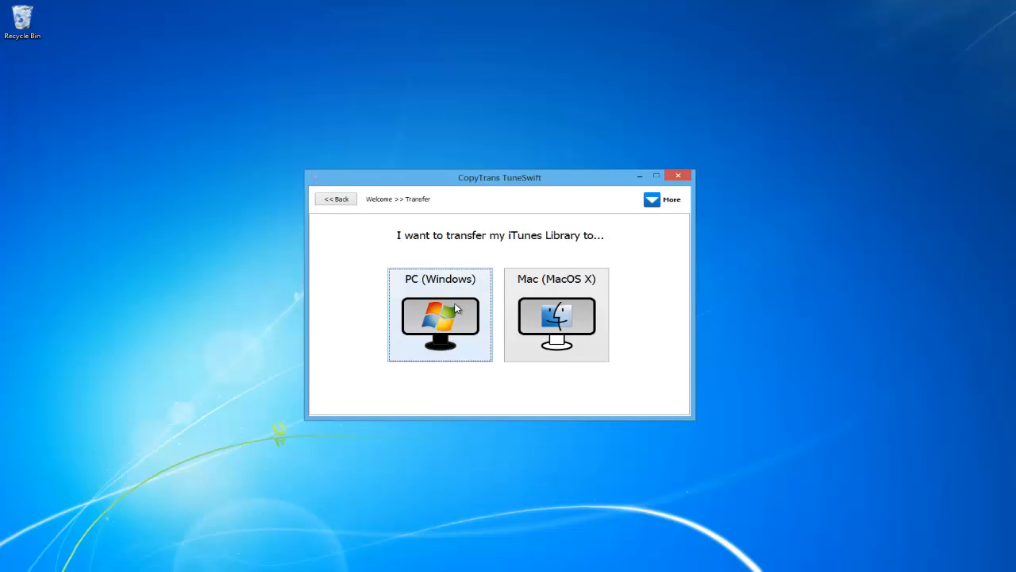
mouse_move(448, 312)
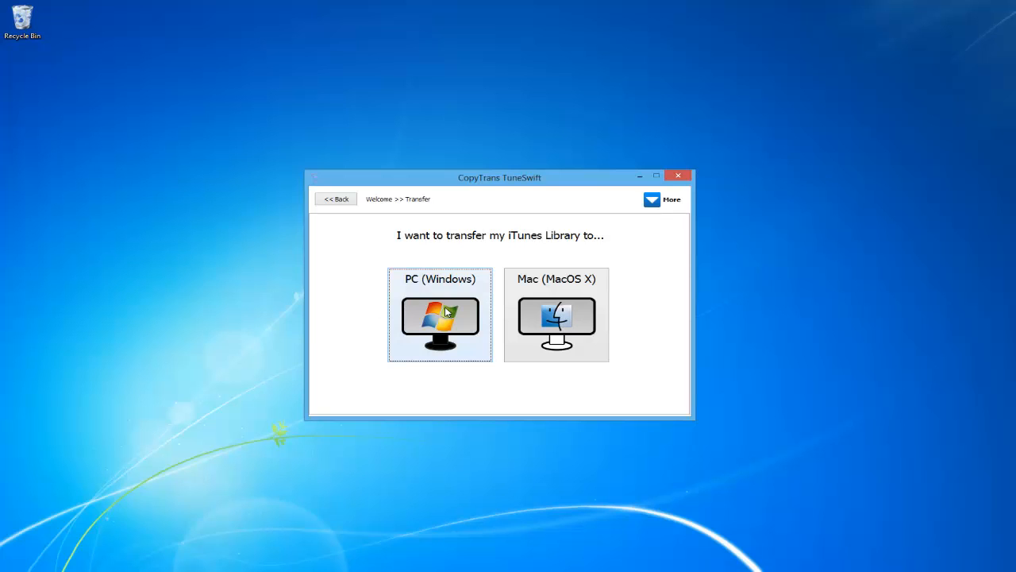
click(440, 314)
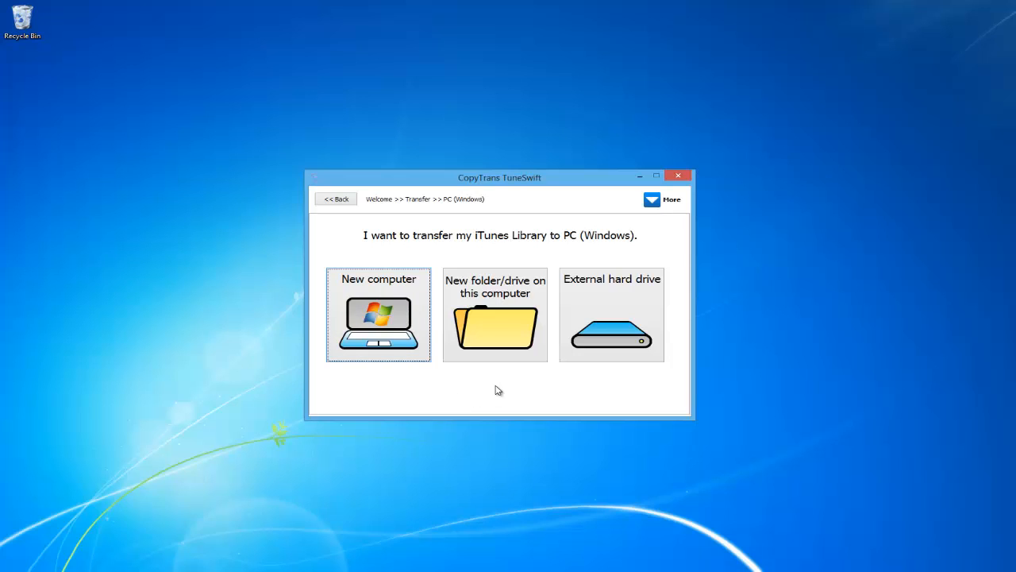
mouse_move(626, 400)
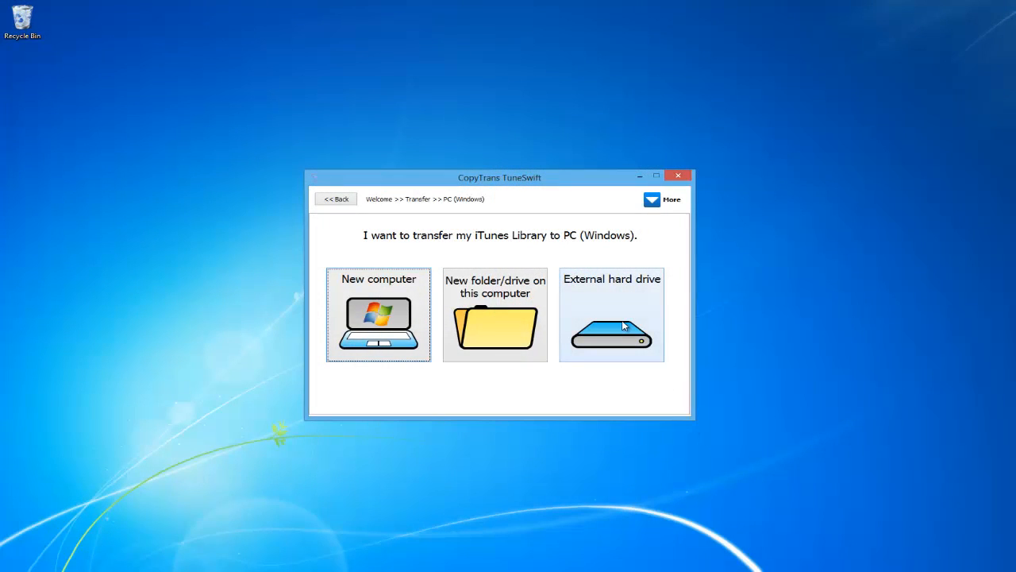
Step: Set the Seagate Backup Plus Drive (F:) as the external-drive destination and start the transfer
click(612, 315)
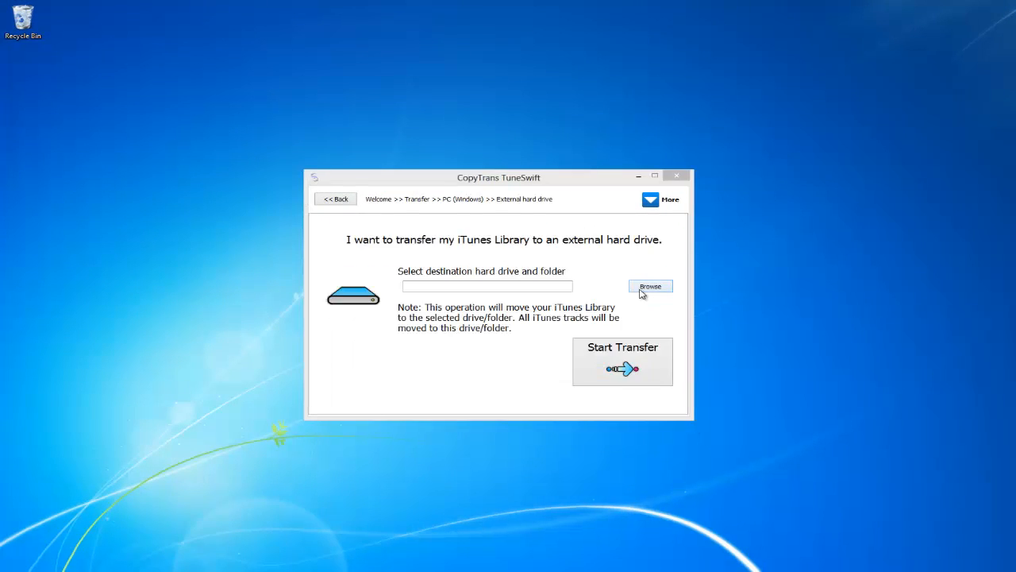
click(652, 286)
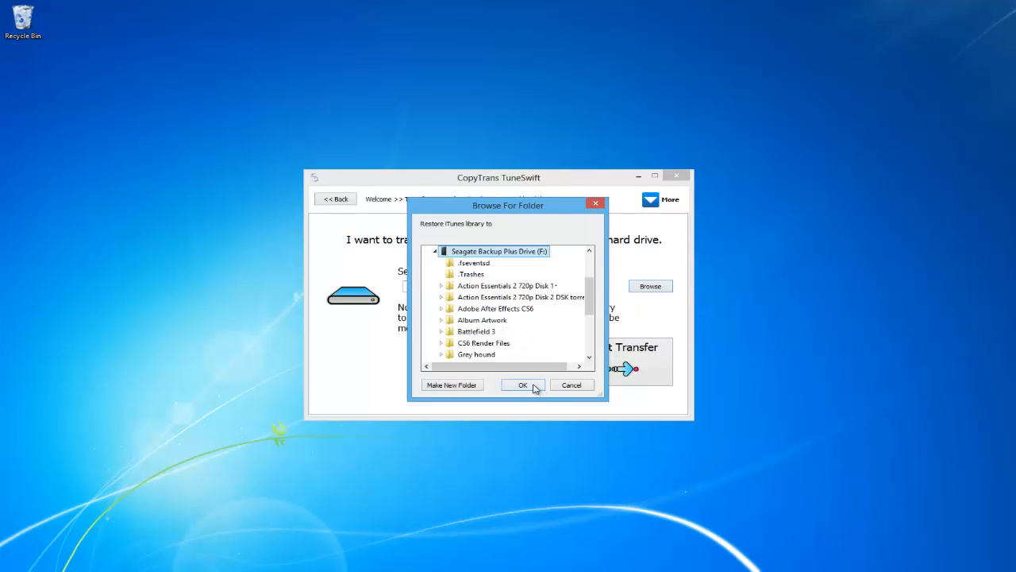
click(523, 386)
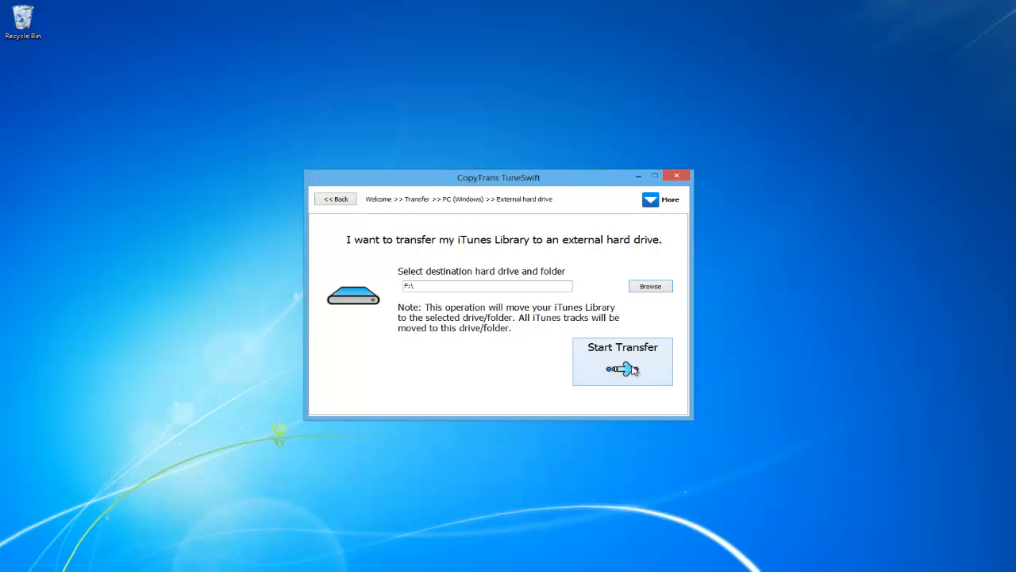
click(623, 362)
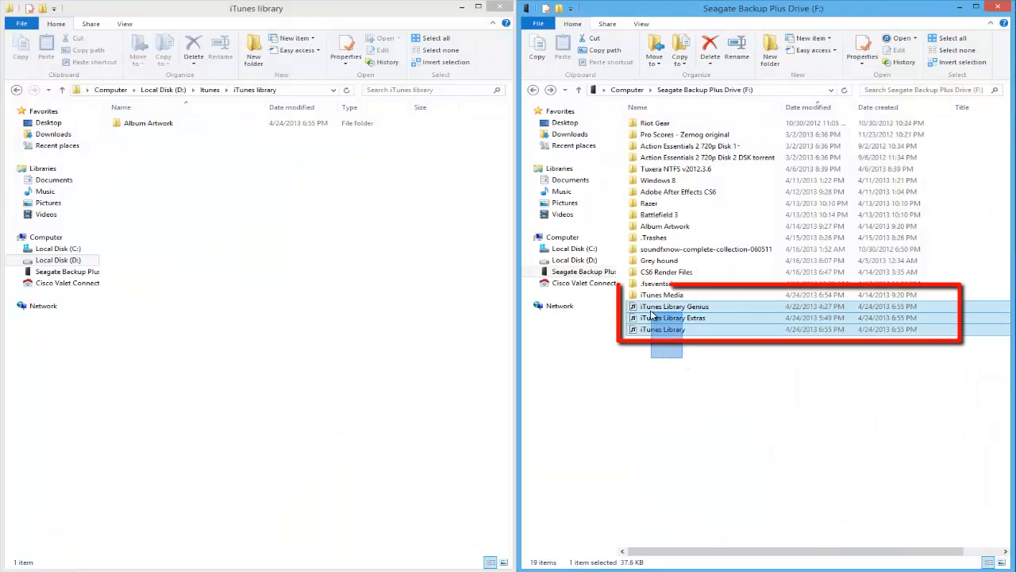
Step: Bring up iTunes beside File Explorer showing the moved library files on drive F:
click(661, 294)
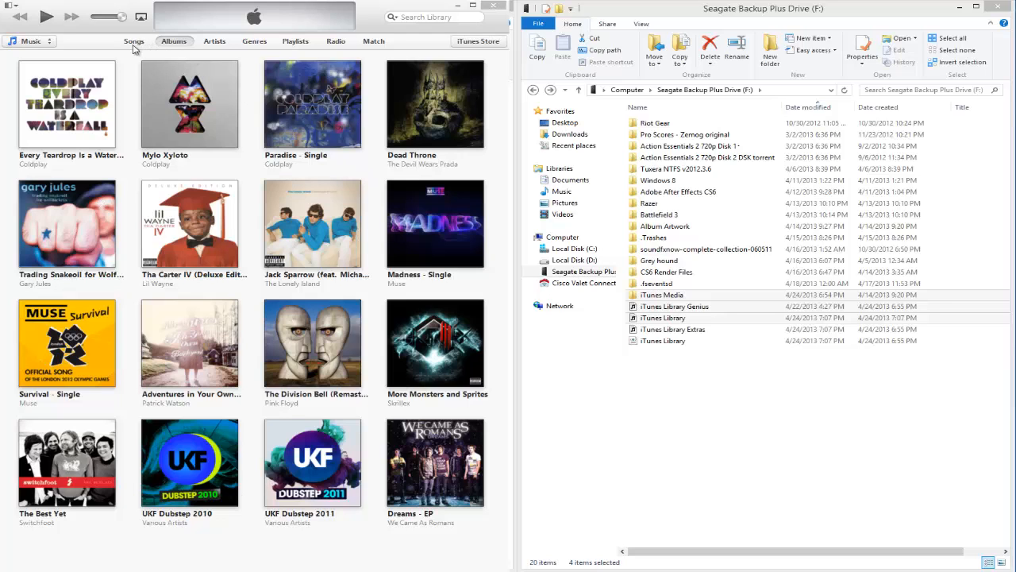
Step: Switch iTunes to the Songs list and play Coldplay's 'Us Against the World'
click(134, 41)
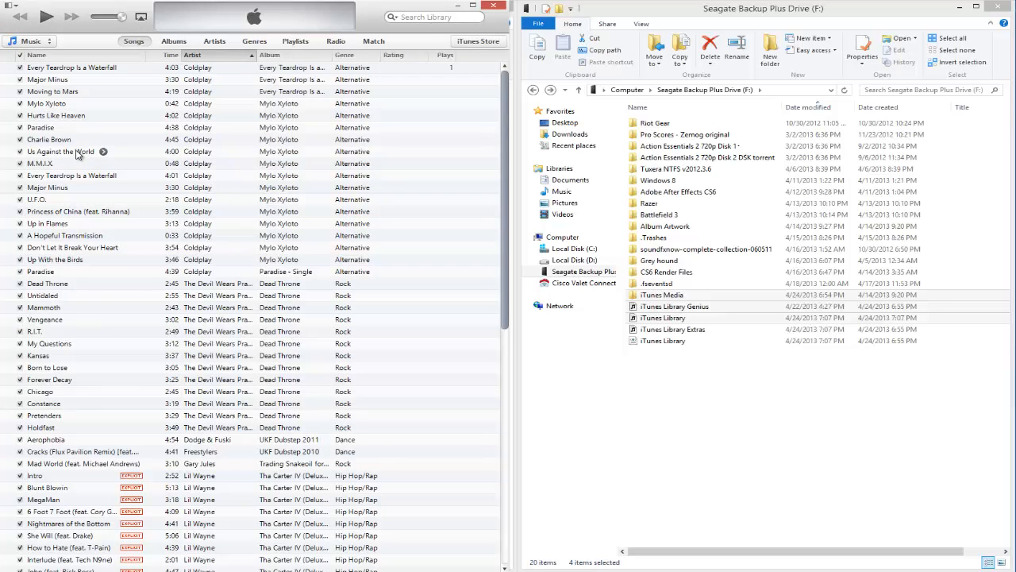
double_click(60, 150)
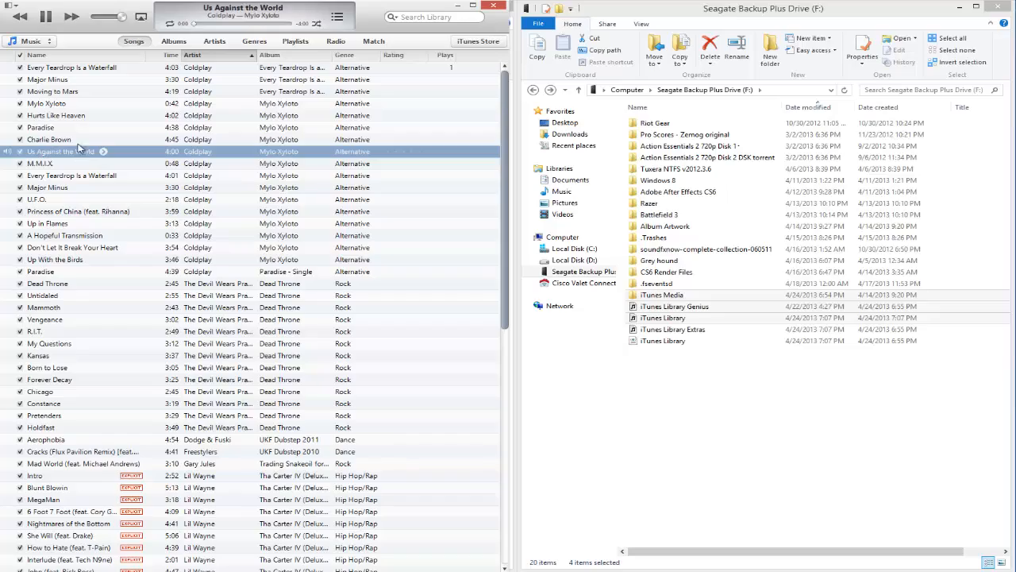